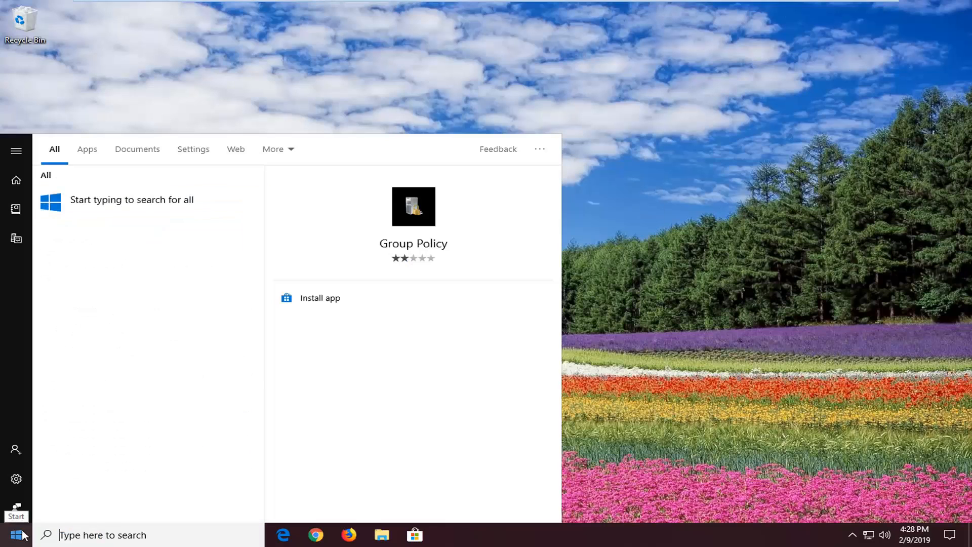
- Search Start for 'edit group policy' and launch the Local Group Policy Editor
text(edit)
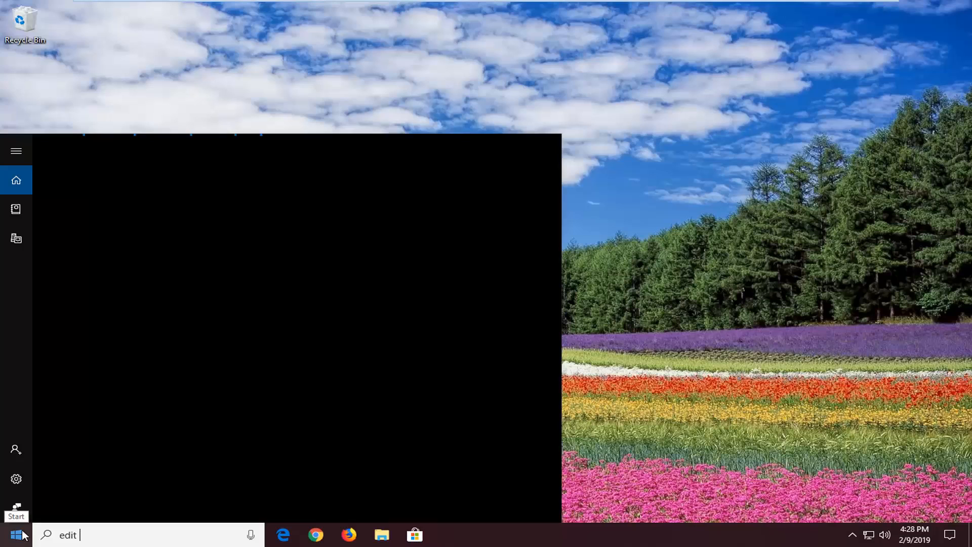
mouse_move(93, 536)
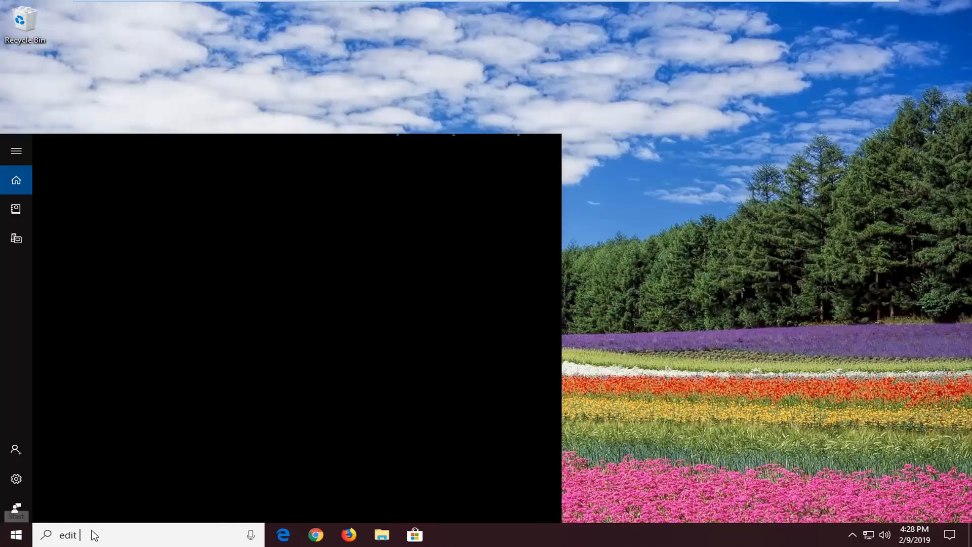
text(group policy)
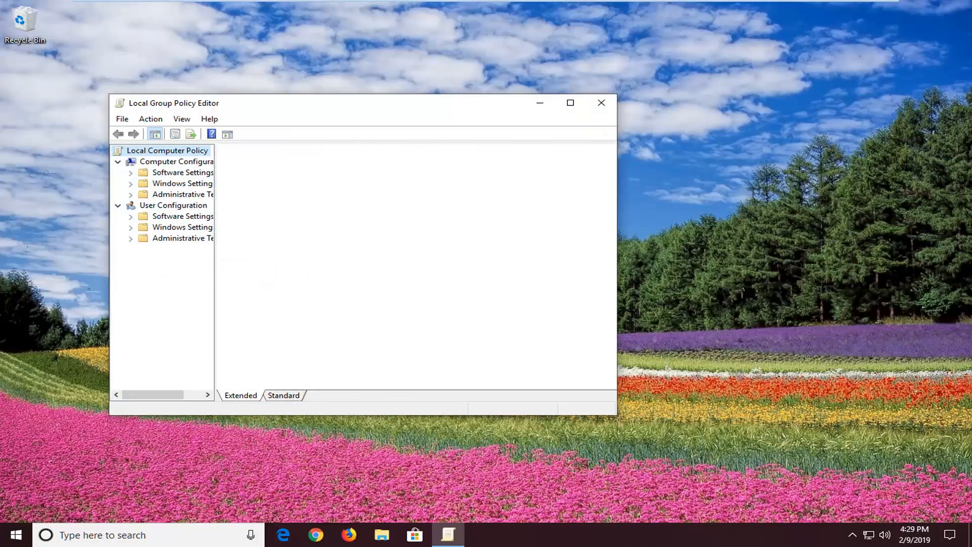
mouse_move(617, 405)
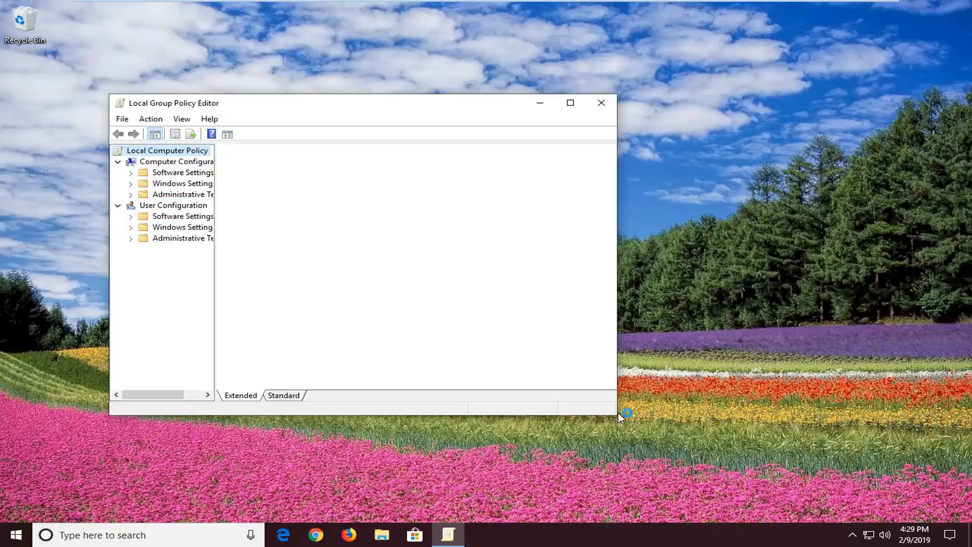
mouse_move(614, 420)
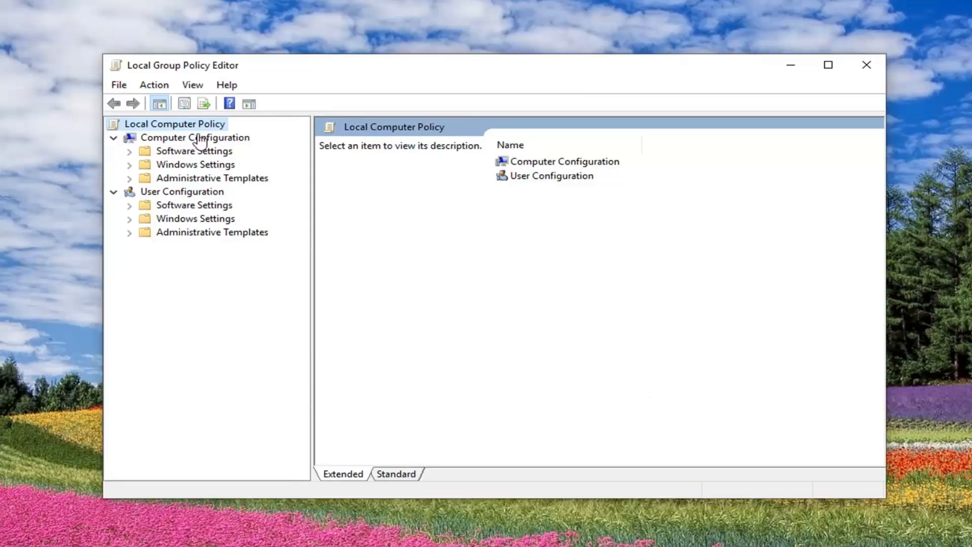
- Expand Computer Configuration > Administrative Templates to reach Windows Components
click(194, 137)
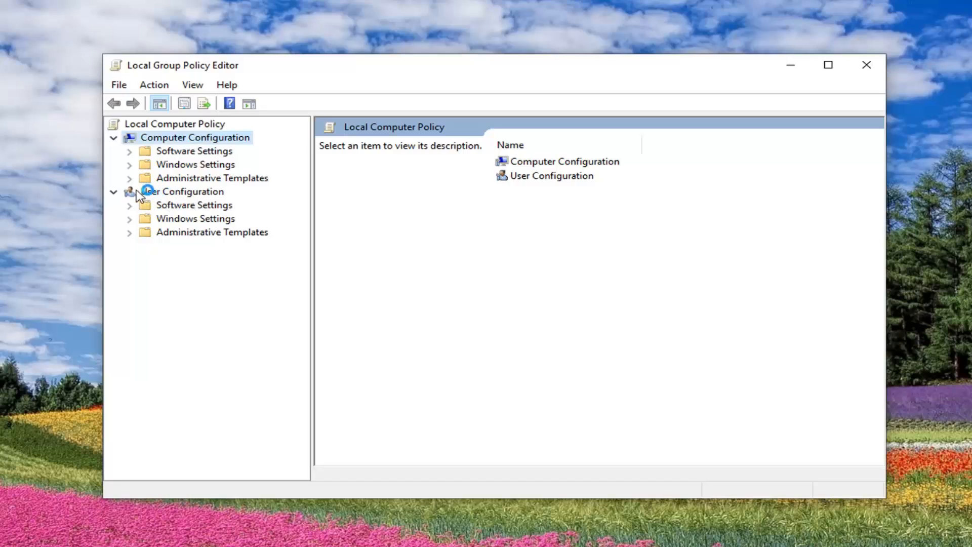
click(181, 192)
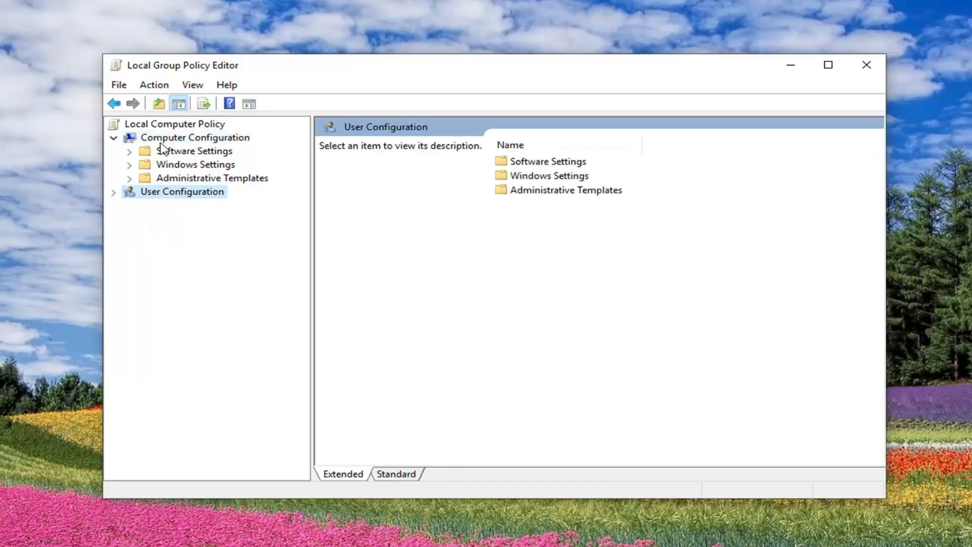
click(194, 137)
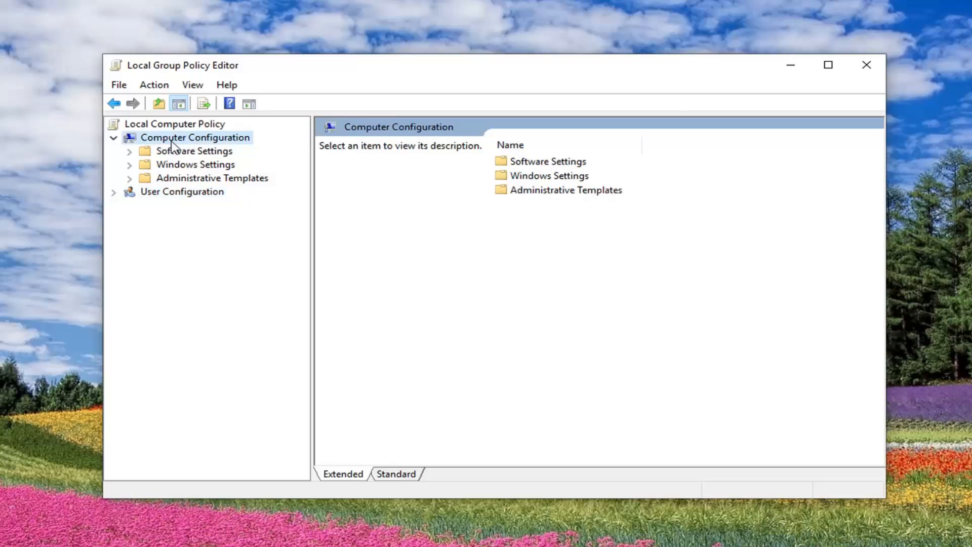
click(212, 178)
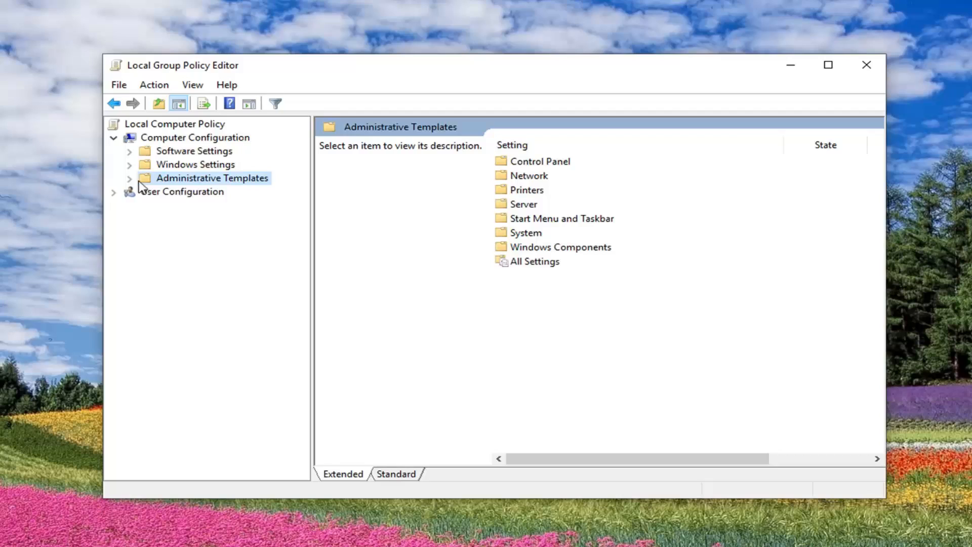
click(129, 178)
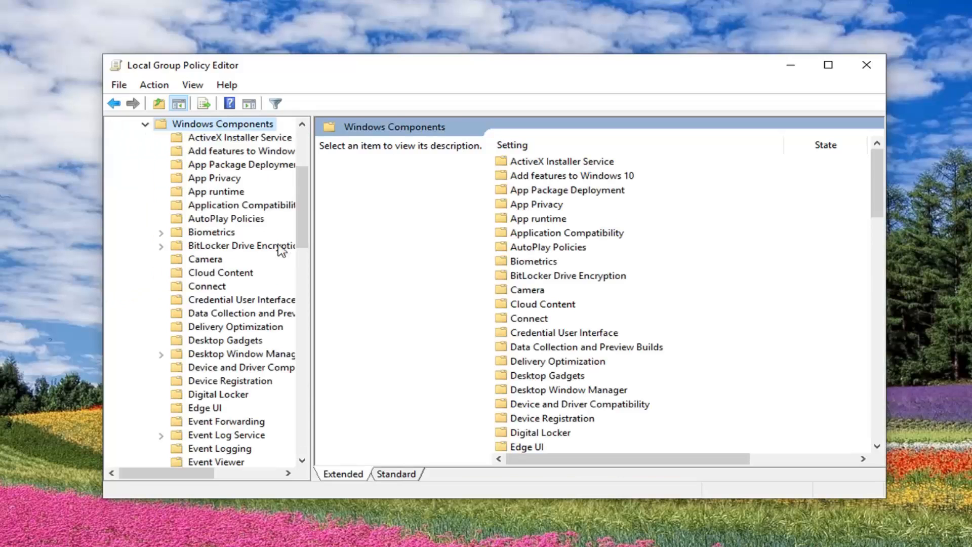
mouse_move(312, 263)
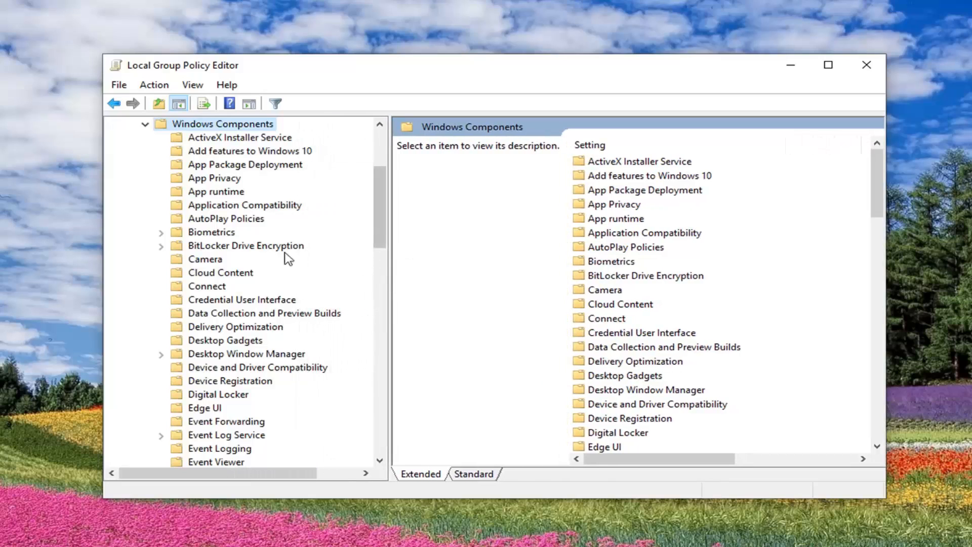
mouse_move(209, 254)
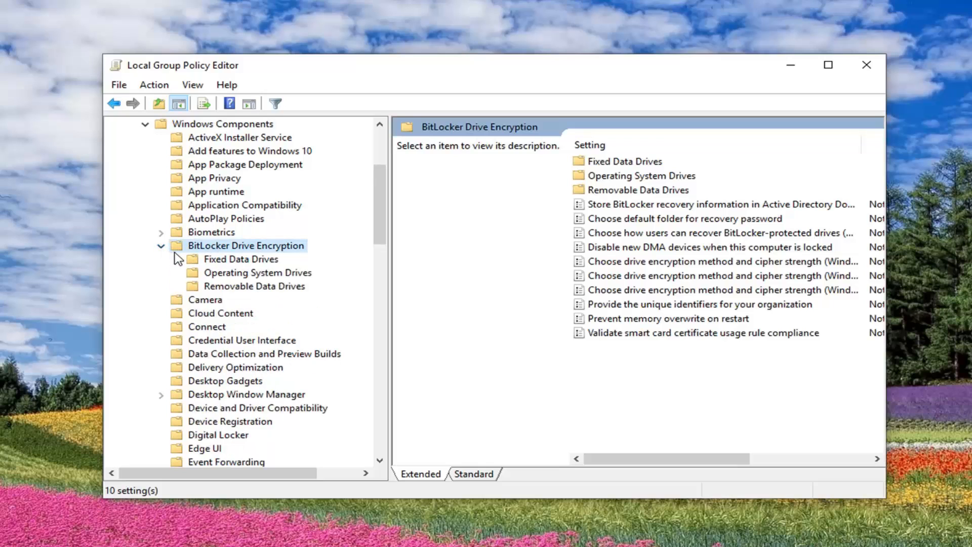
- Show Operating System Drives policies and select 'Require additional authentication at startup'
click(256, 272)
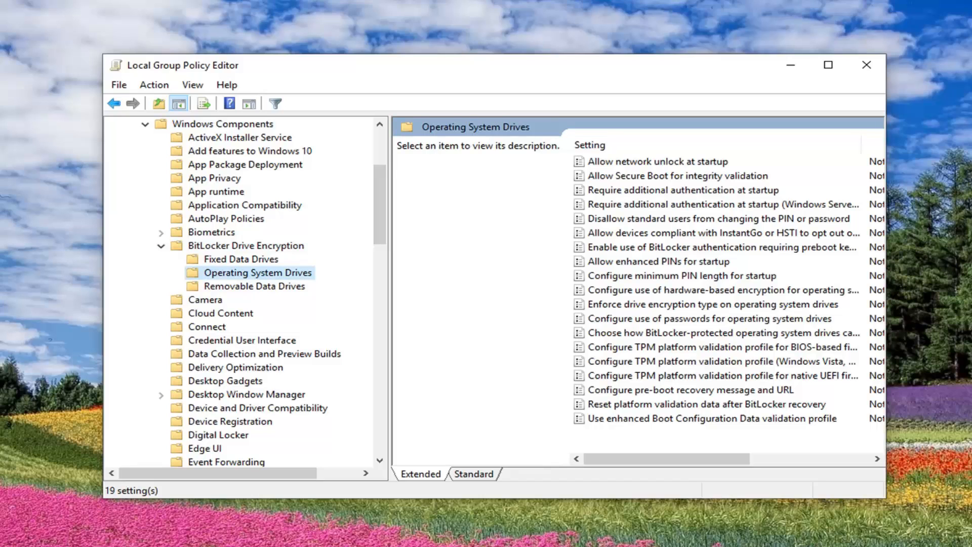
mouse_move(629, 200)
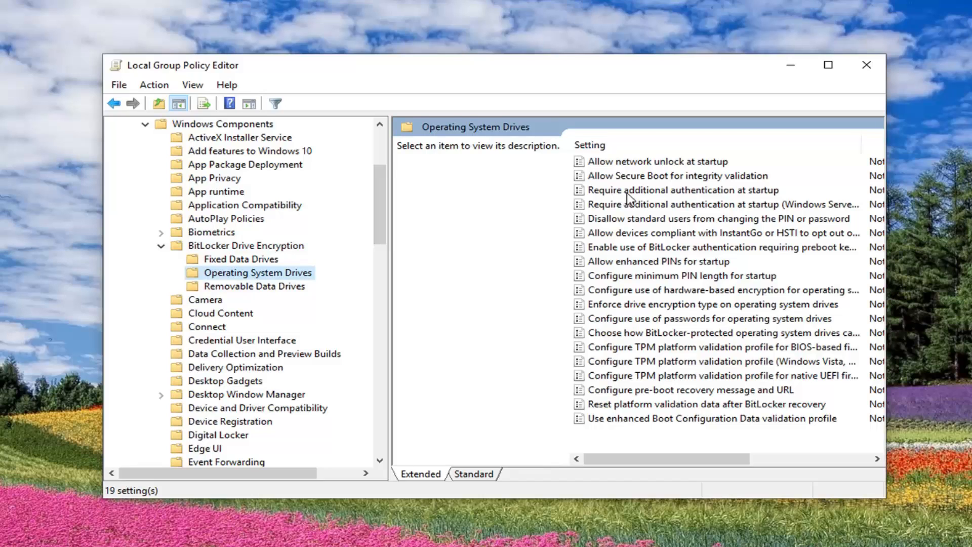
click(682, 189)
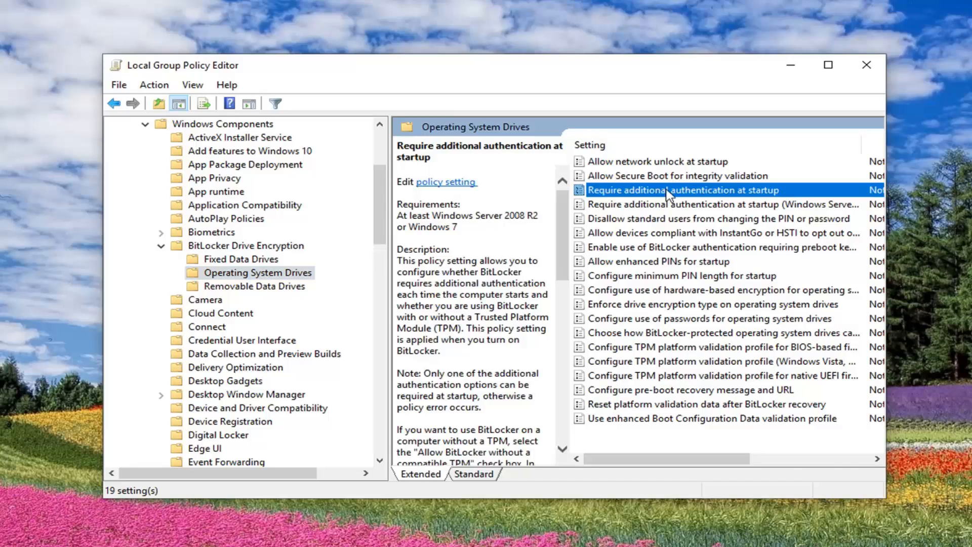
mouse_move(628, 211)
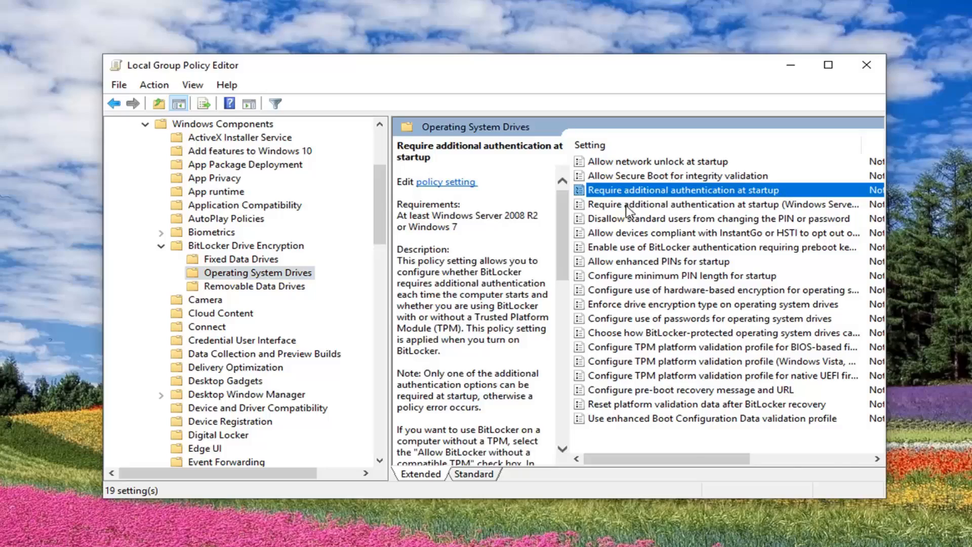
- Set the policy to Enabled and uncheck 'Allow BitLocker without a compatible TPM'
double_click(681, 189)
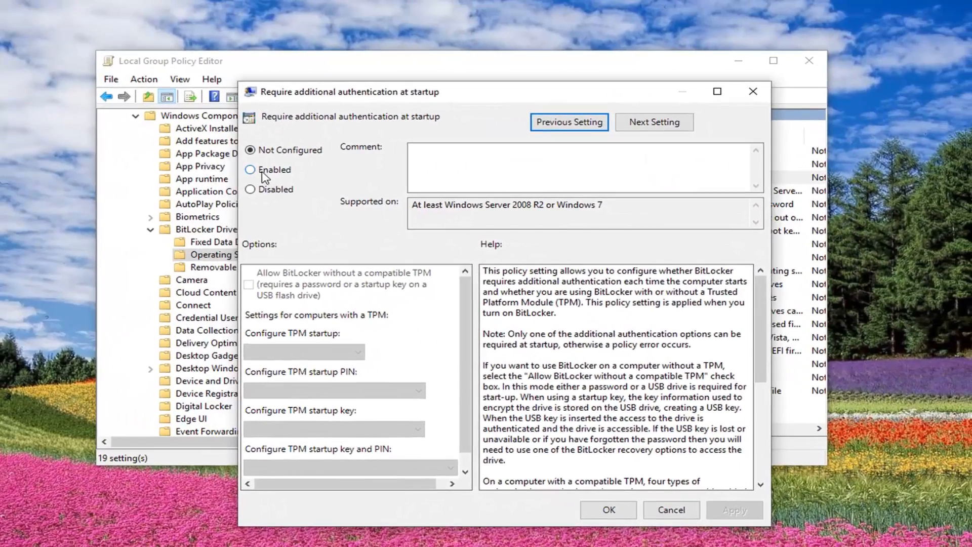
click(250, 169)
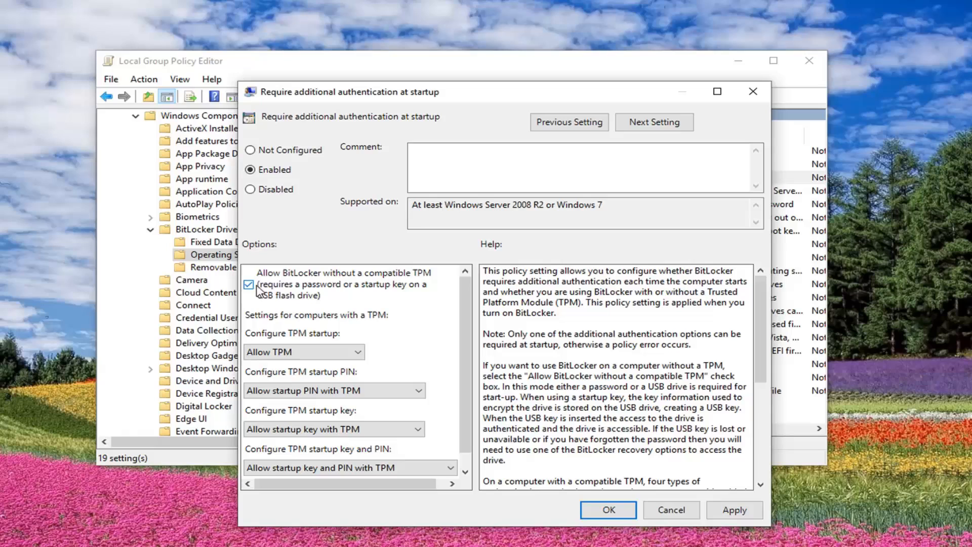
click(249, 285)
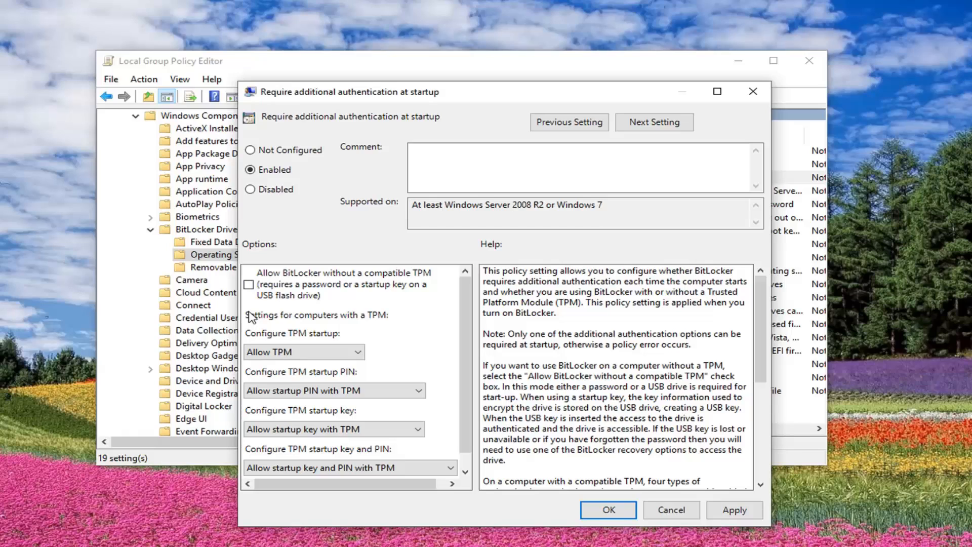
- Set 'Configure TPM startup PIN' to 'Require startup PIN with TPM'
click(303, 351)
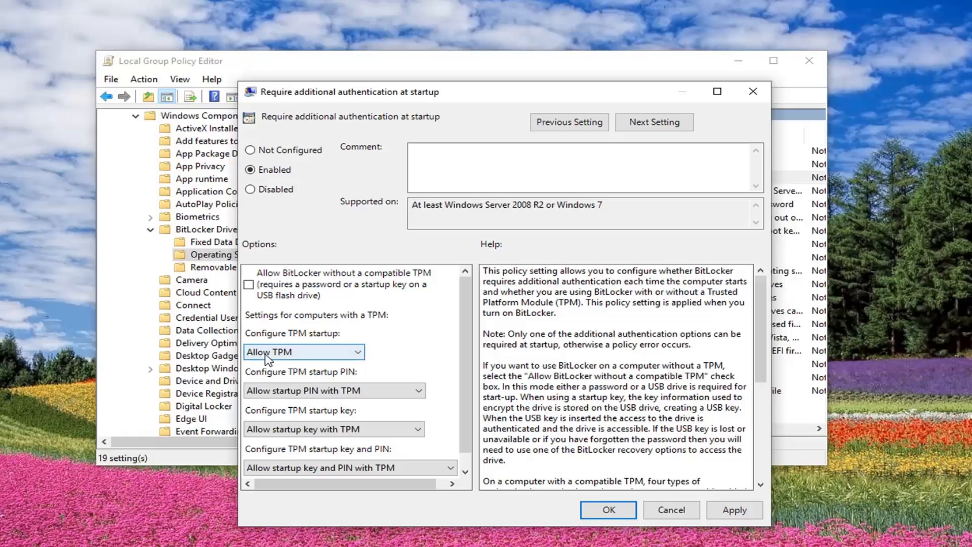
mouse_move(282, 375)
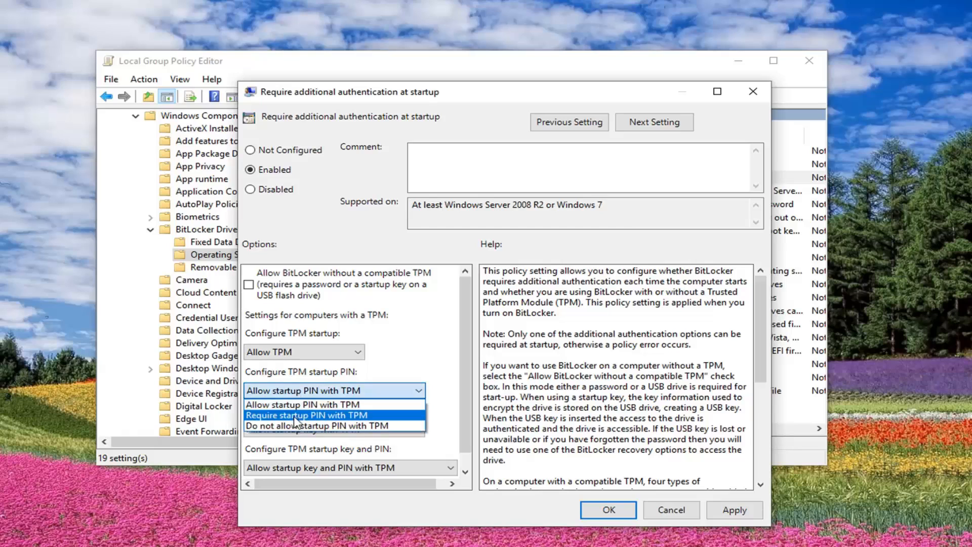
click(307, 415)
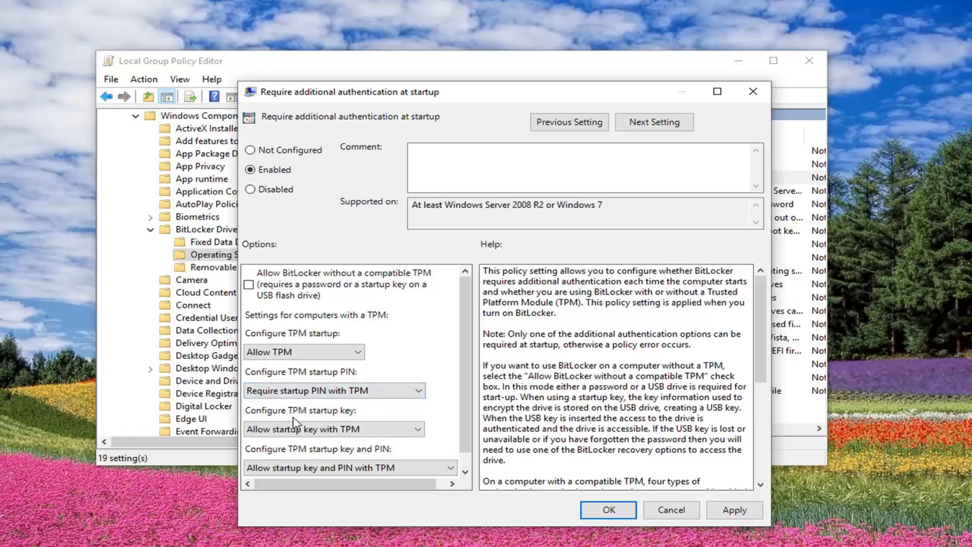
click(333, 428)
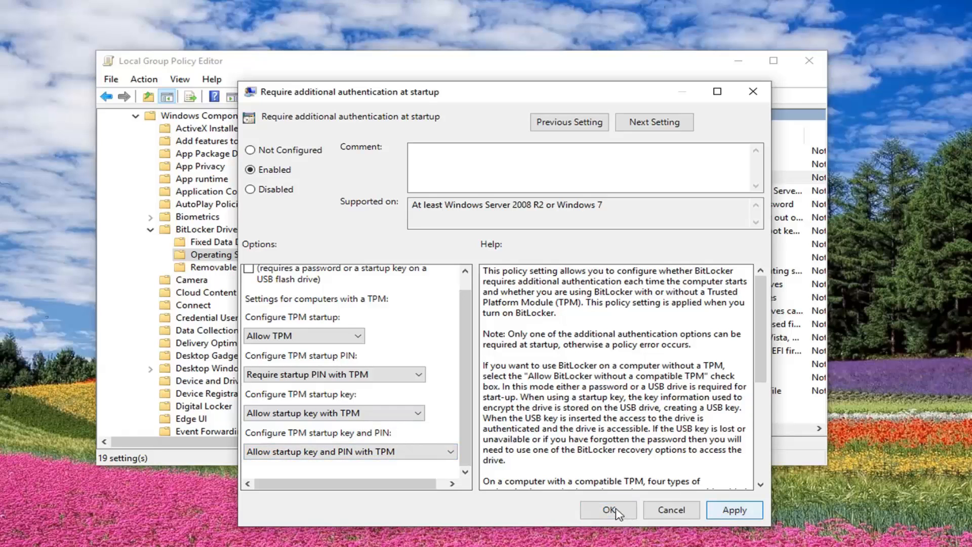
- Confirm the policy with OK and close the Local Group Policy Editor
click(608, 509)
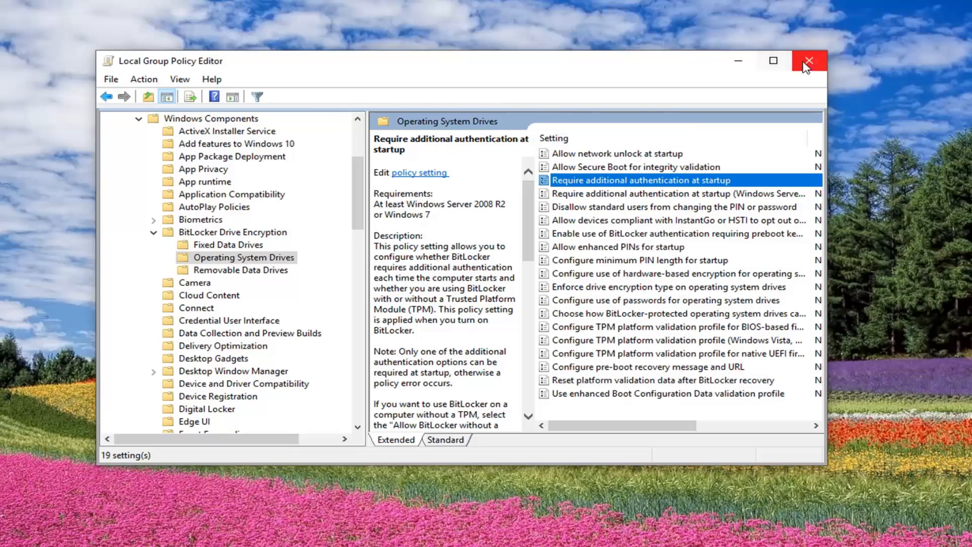
click(808, 60)
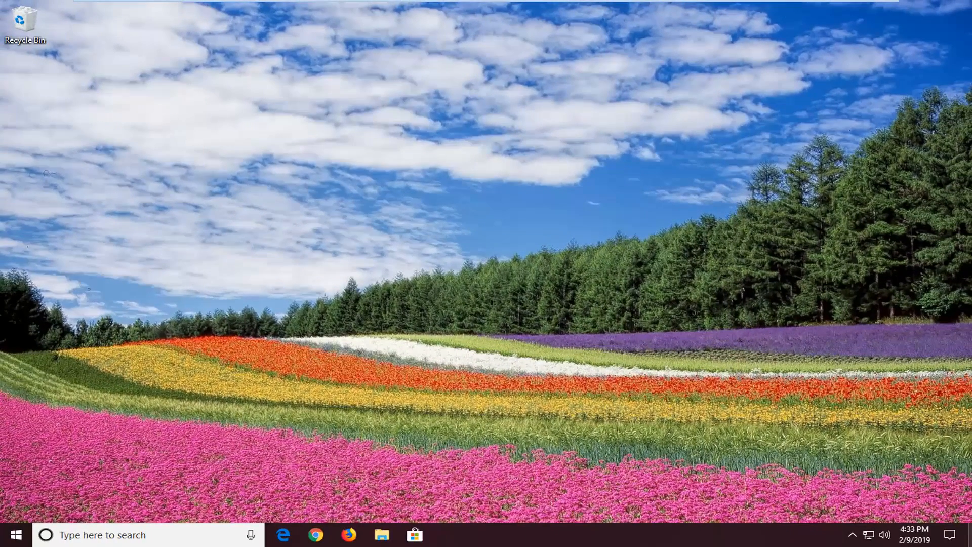